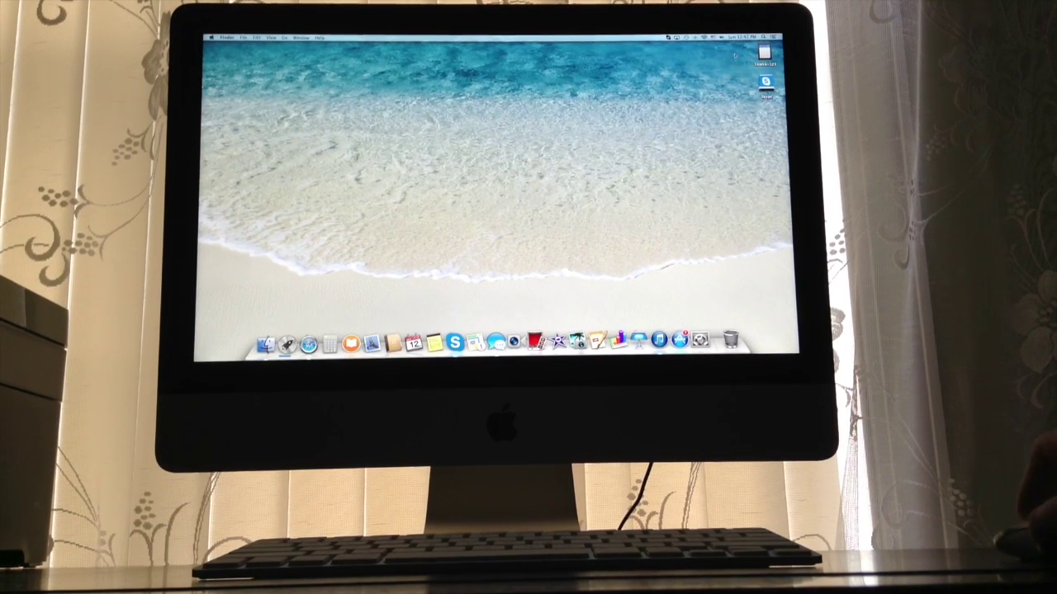
- Browse the menu bar status icons near the top right of the screen
click(773, 38)
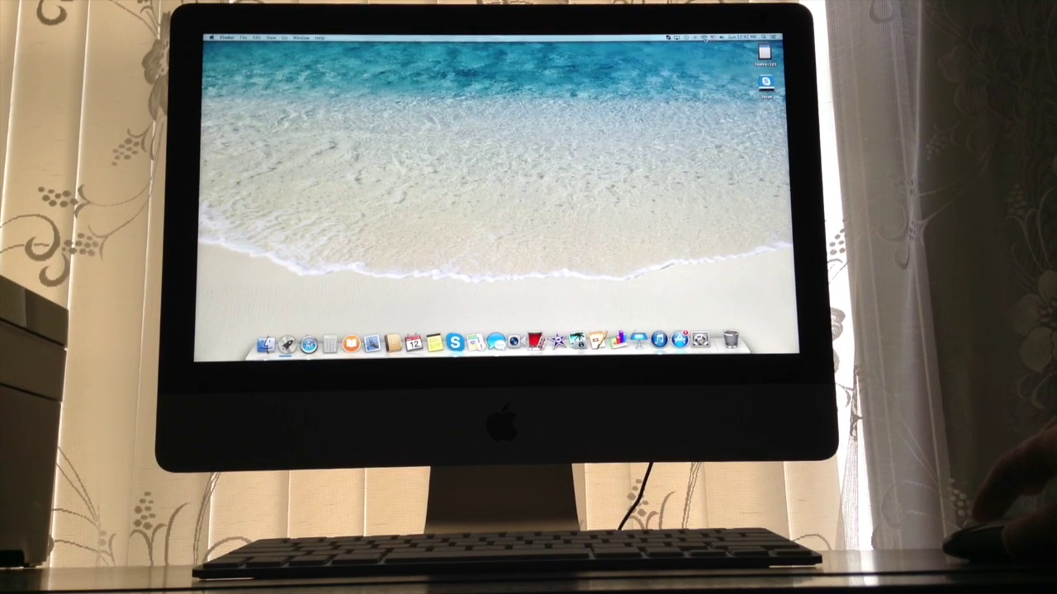
click(716, 29)
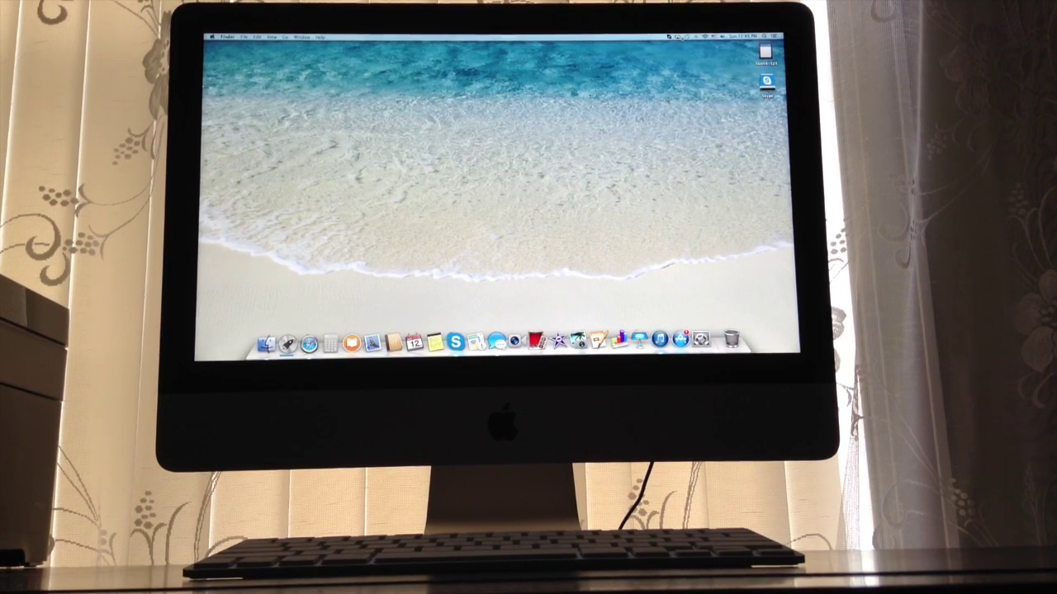
click(679, 40)
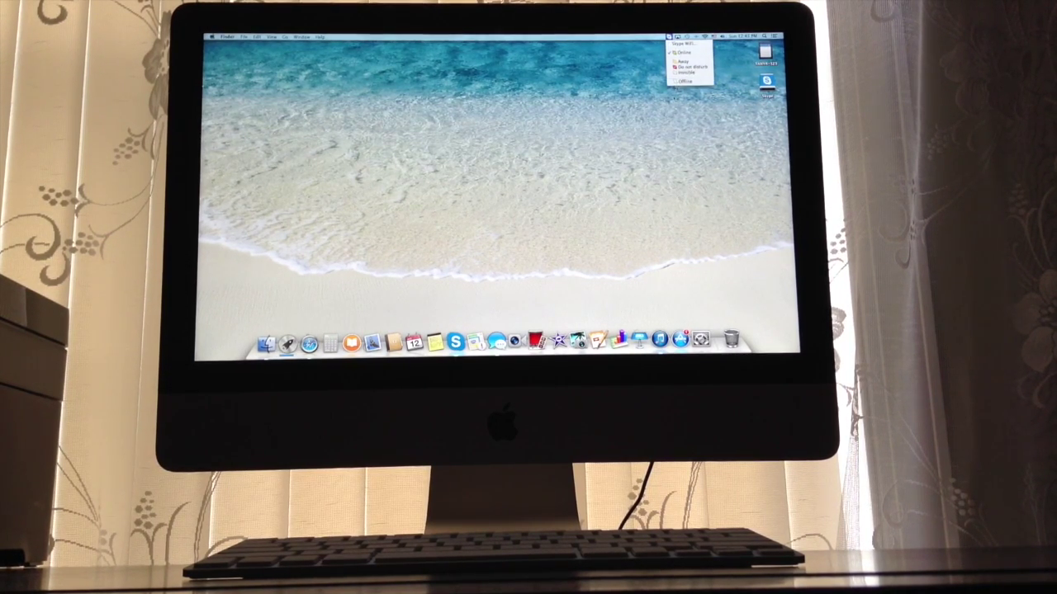
click(680, 40)
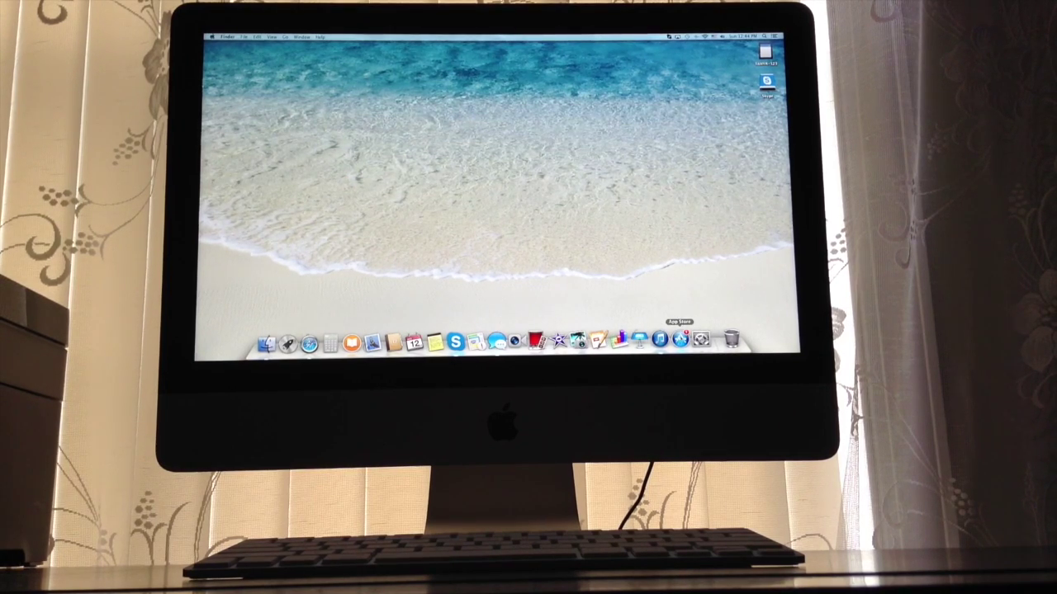
- Expand the Apple menu's submenu, then show the Finder application menu
click(667, 337)
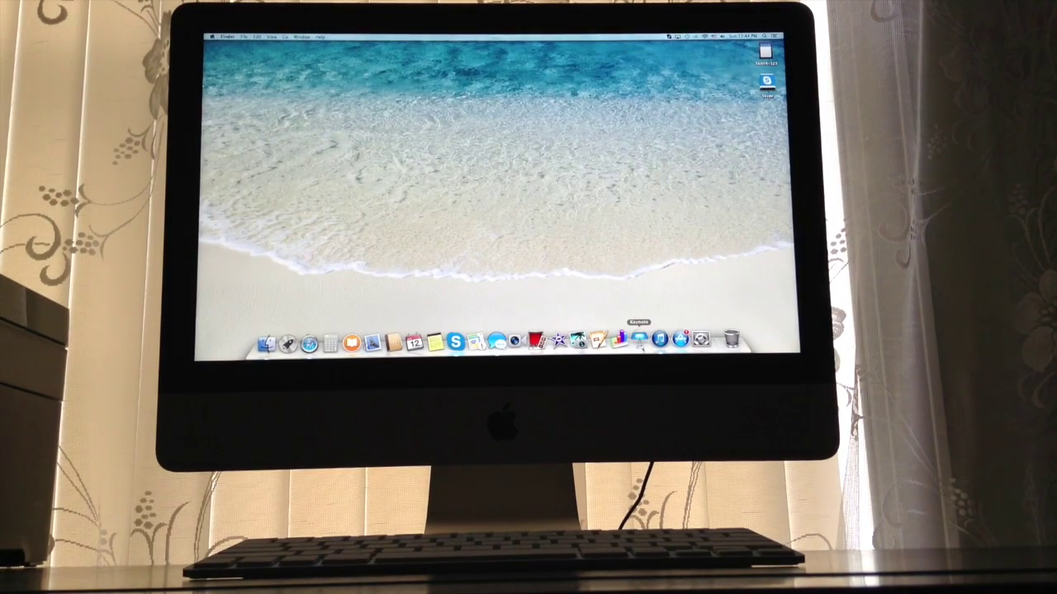
mouse_move(657, 340)
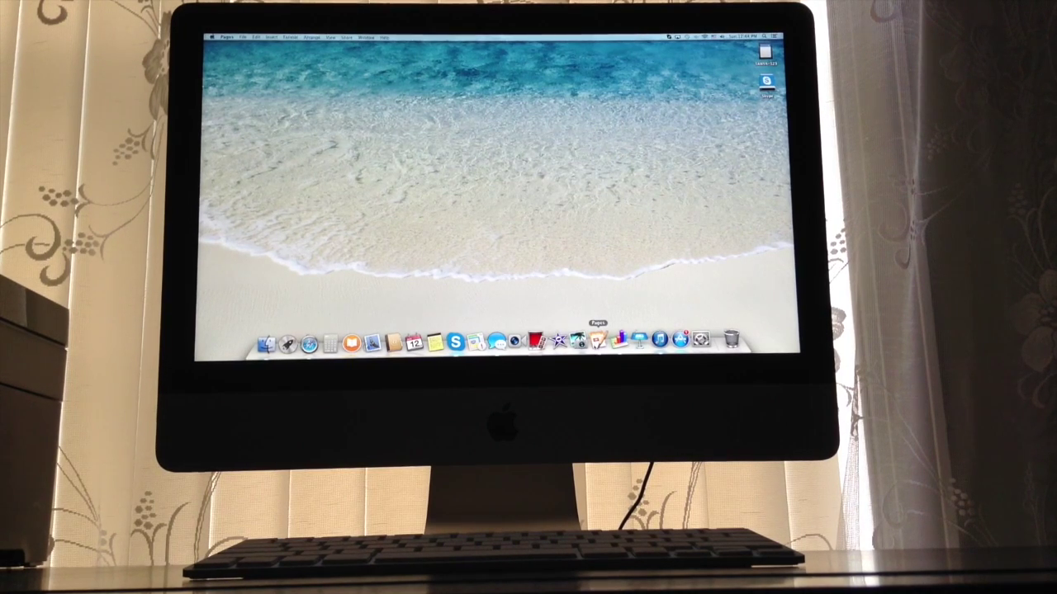
click(599, 336)
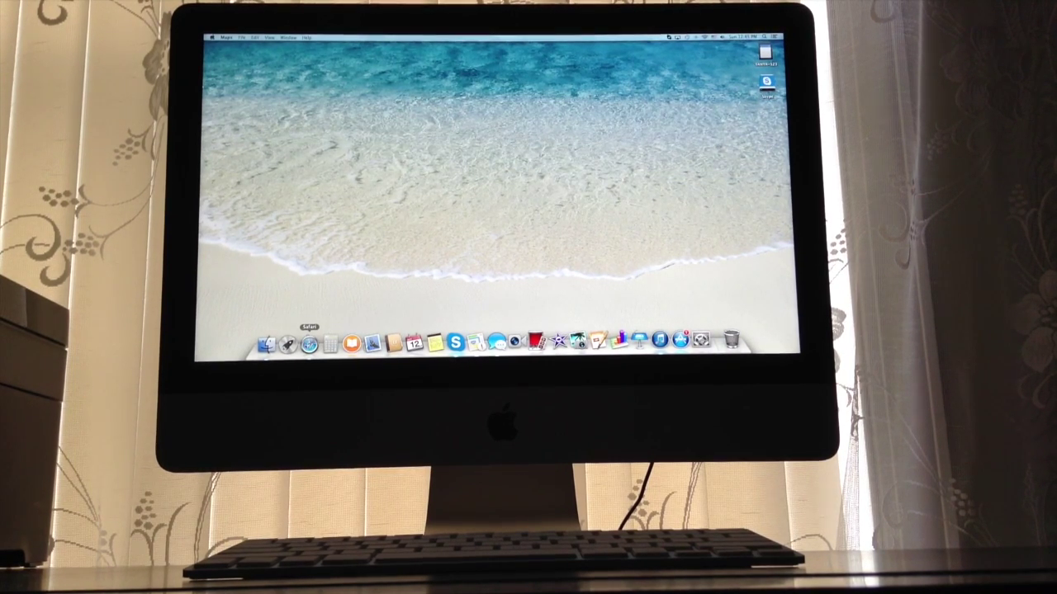
mouse_move(272, 340)
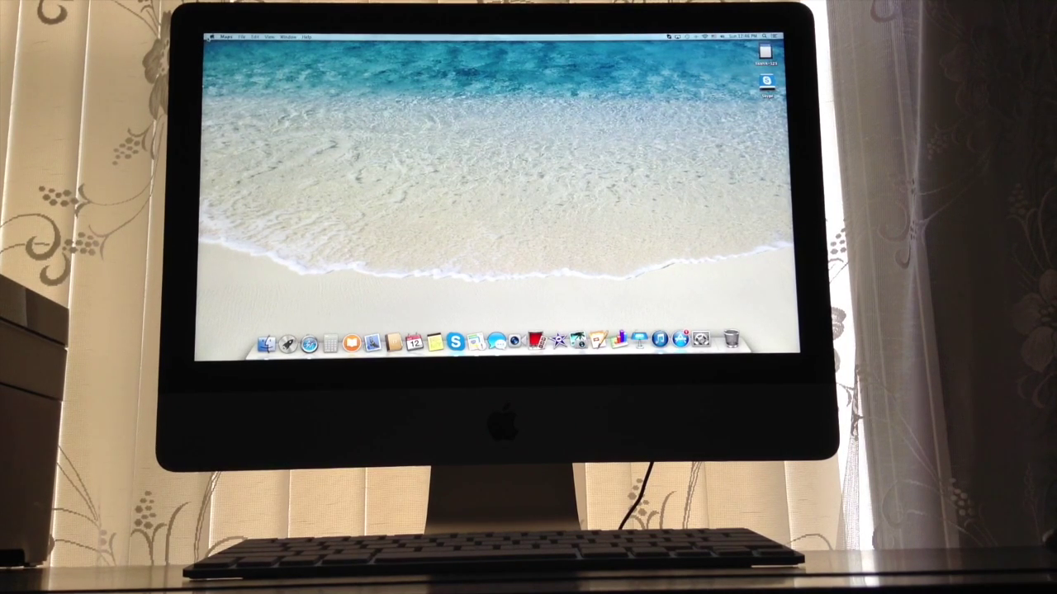
click(213, 36)
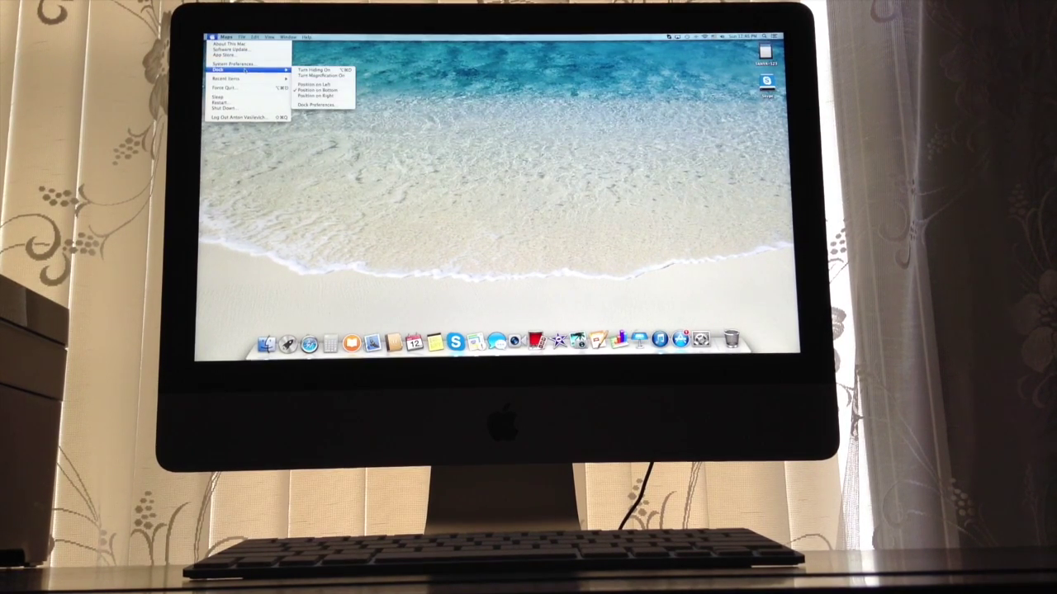
mouse_move(239, 79)
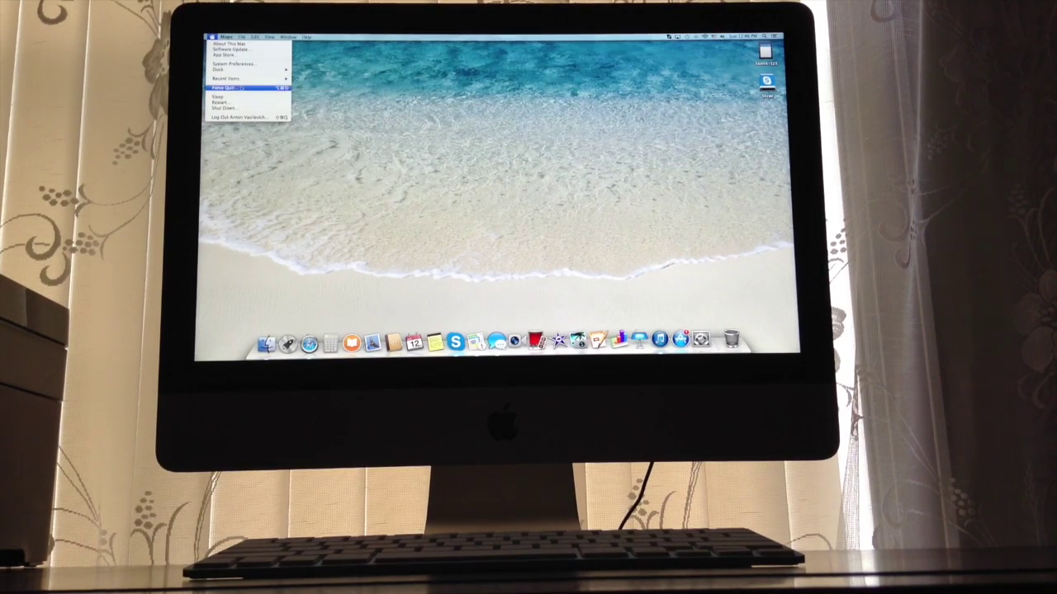
mouse_move(231, 97)
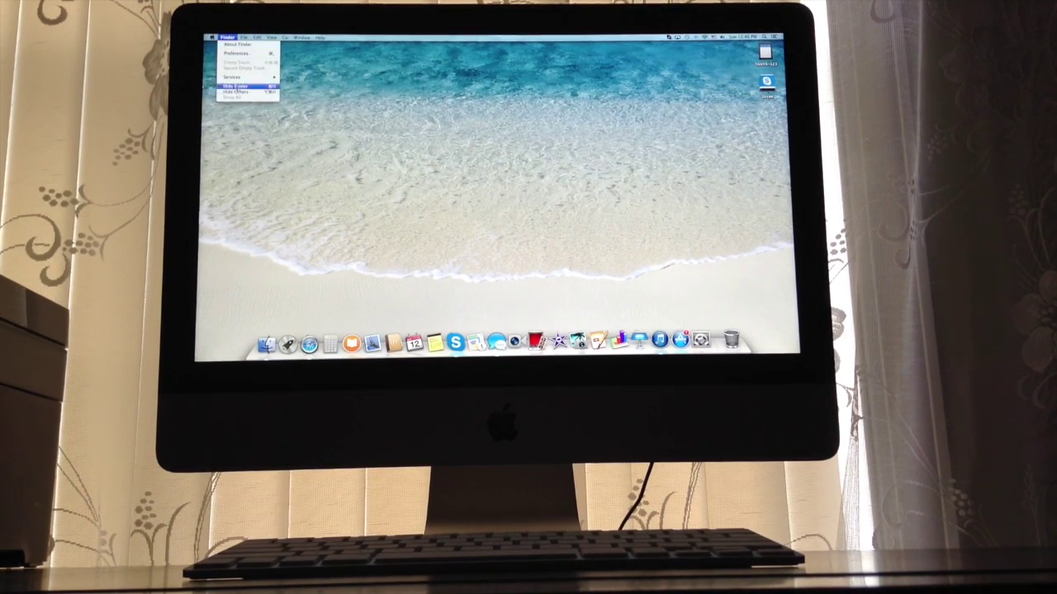
- Show Finder's File, Go and Window menus in turn
click(244, 33)
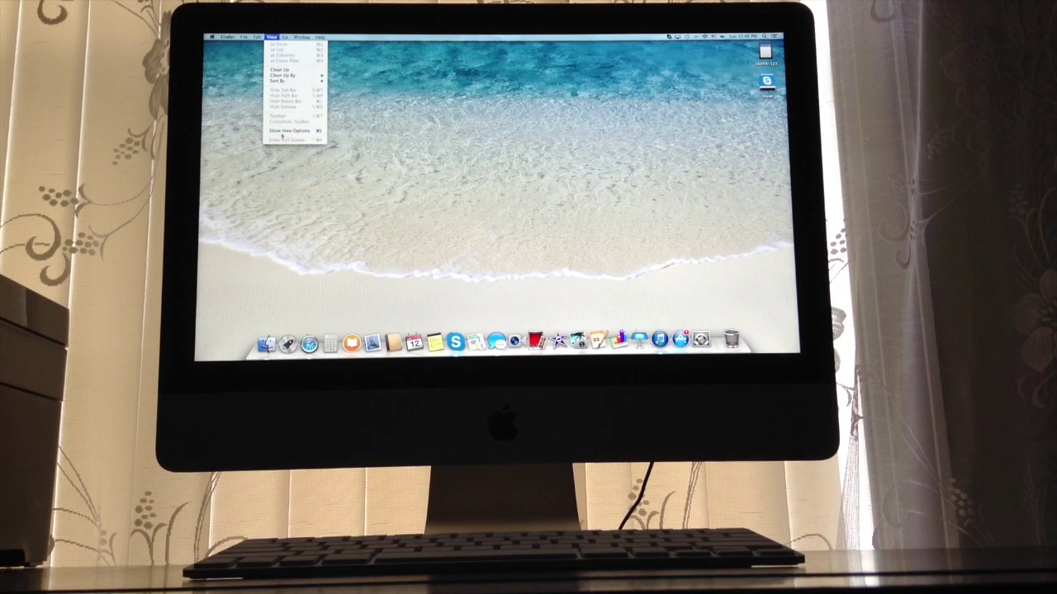
click(287, 36)
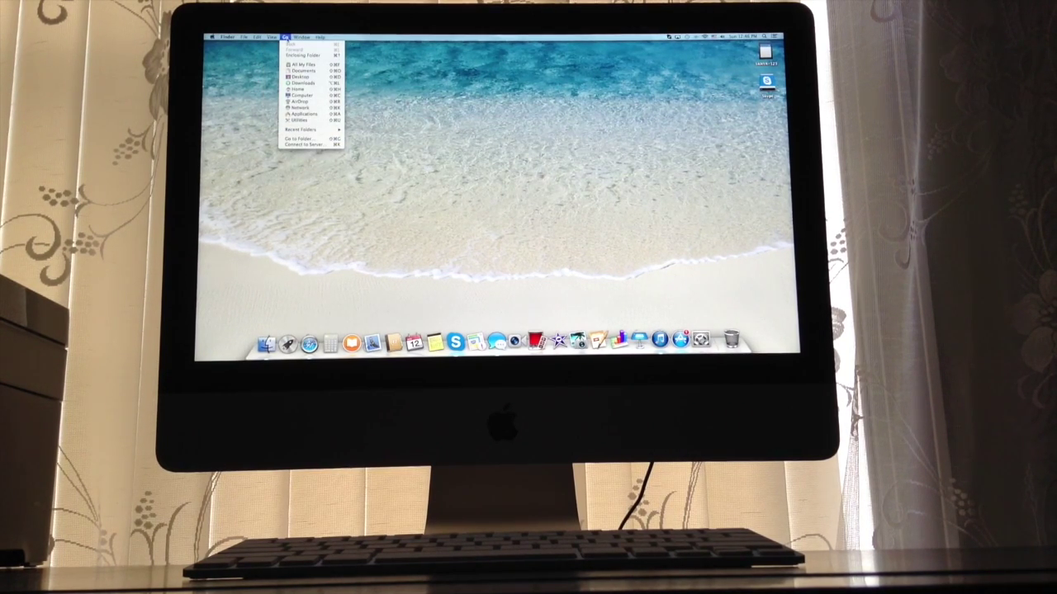
click(307, 37)
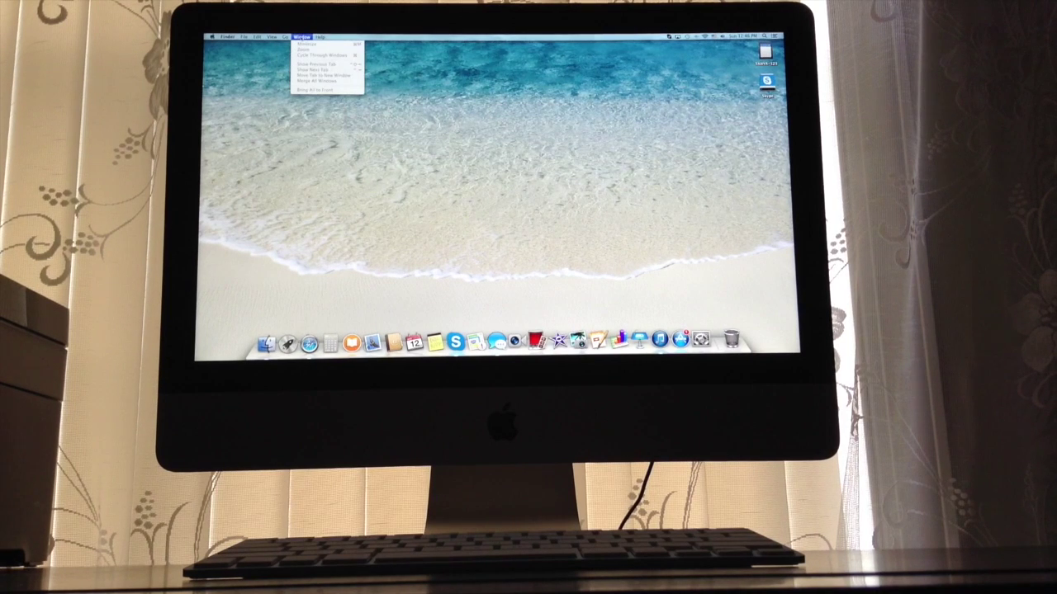